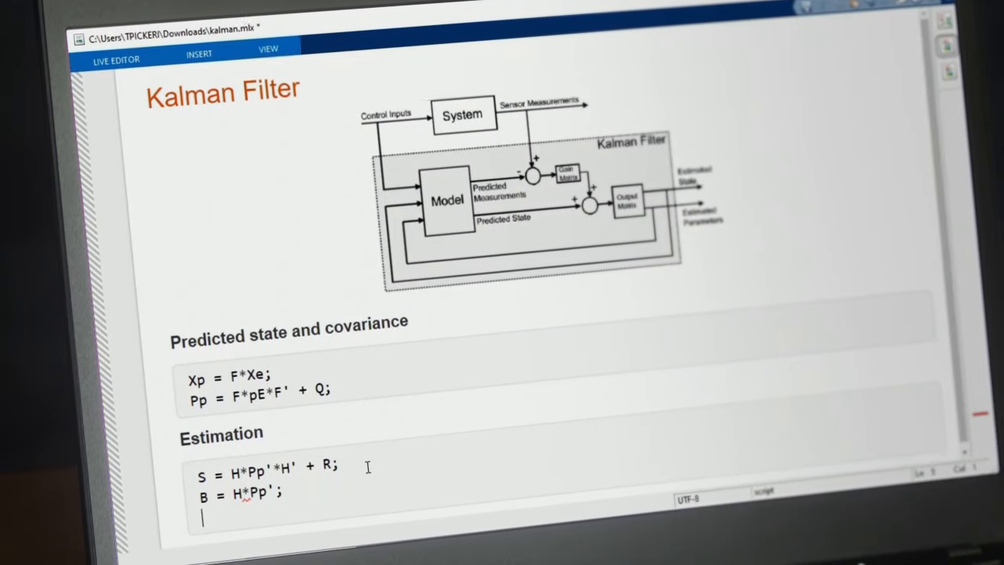
Begin the Kalman gain assignment 'K = (' with 'S\' below B = H*Pp' in the Estimation block.
type("K = (")
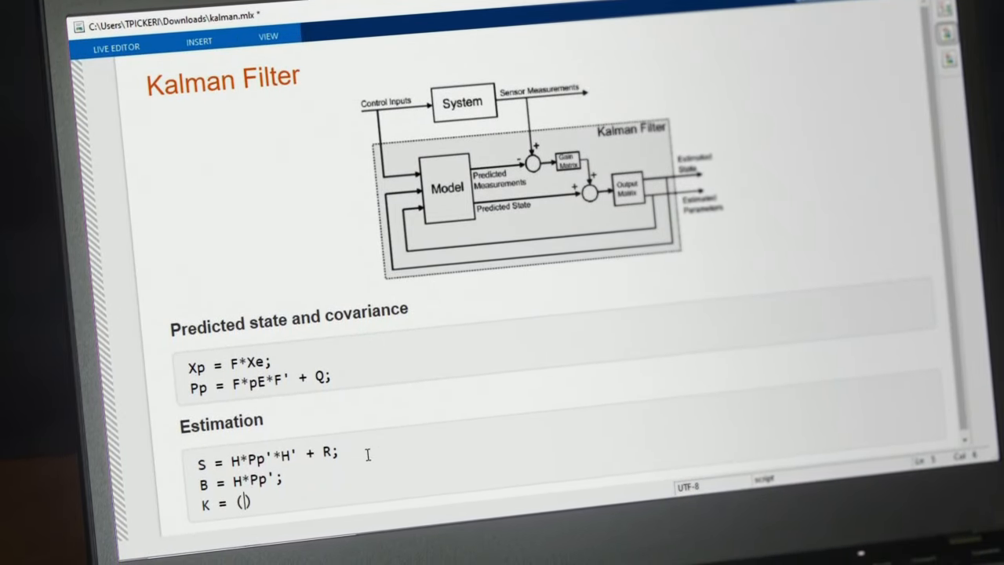
type("S\\")
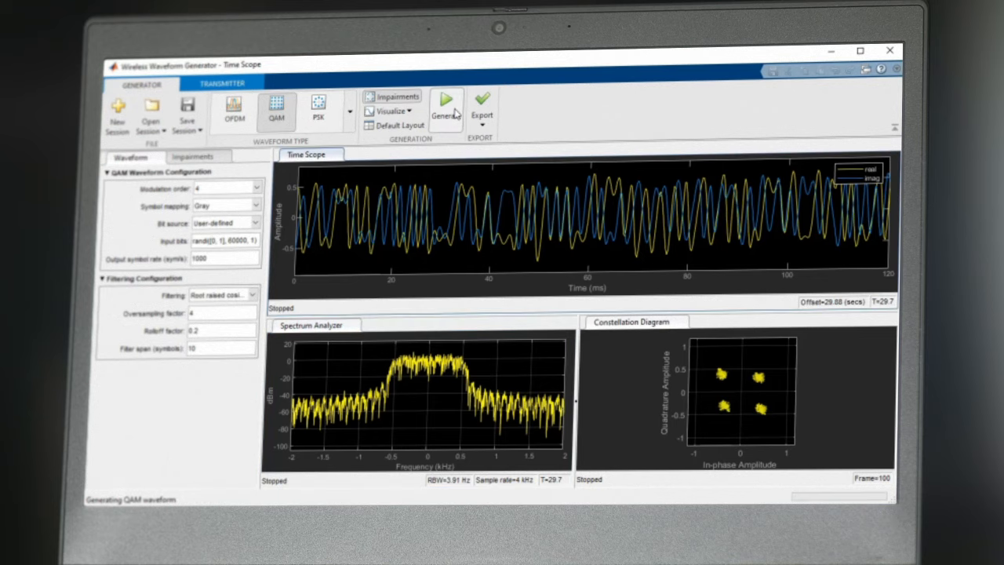
Make the Spectrum Analyzer the active view of the generated QAM waveform.
left_click(446, 110)
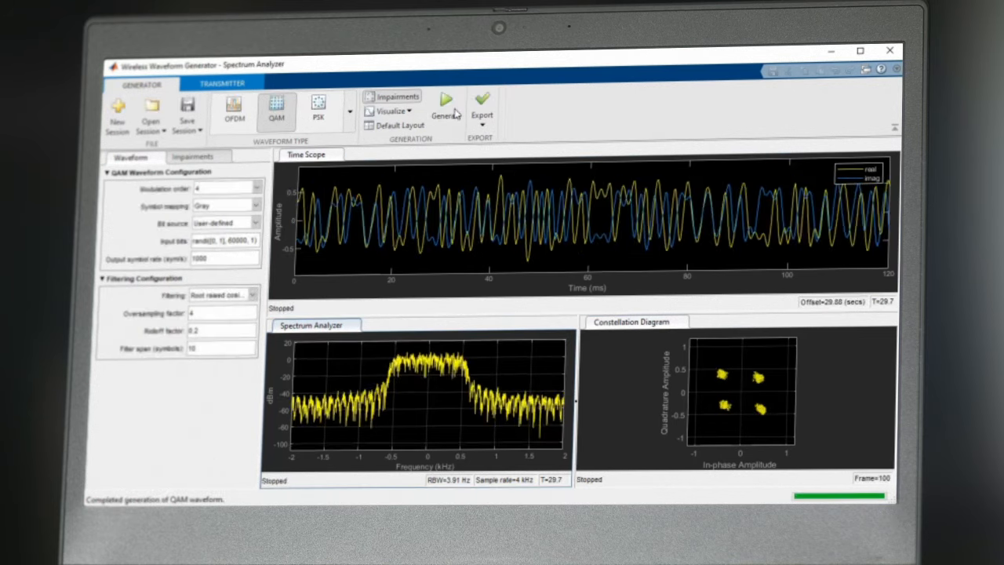